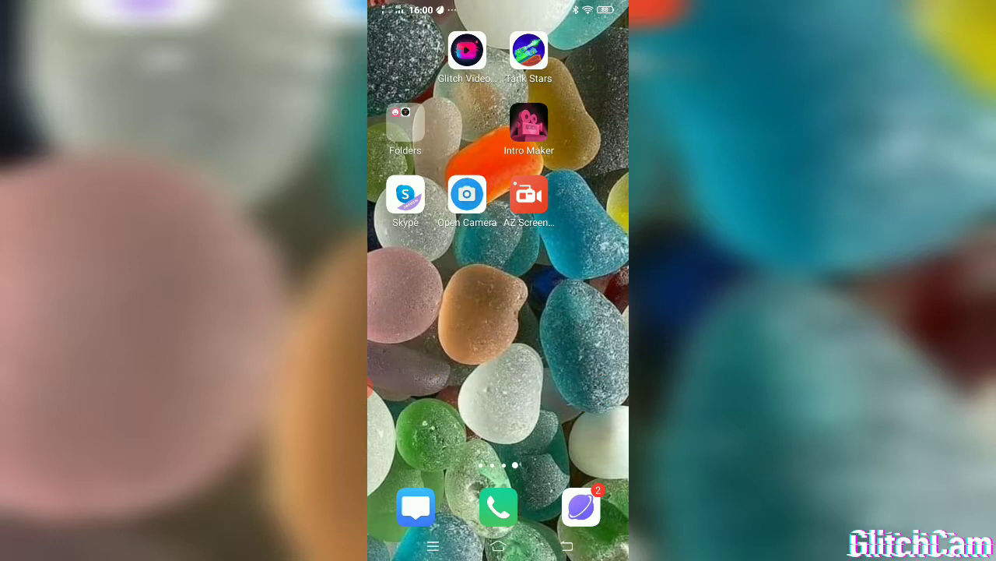
Launch Glitch Video from the Android home screen.
click(467, 50)
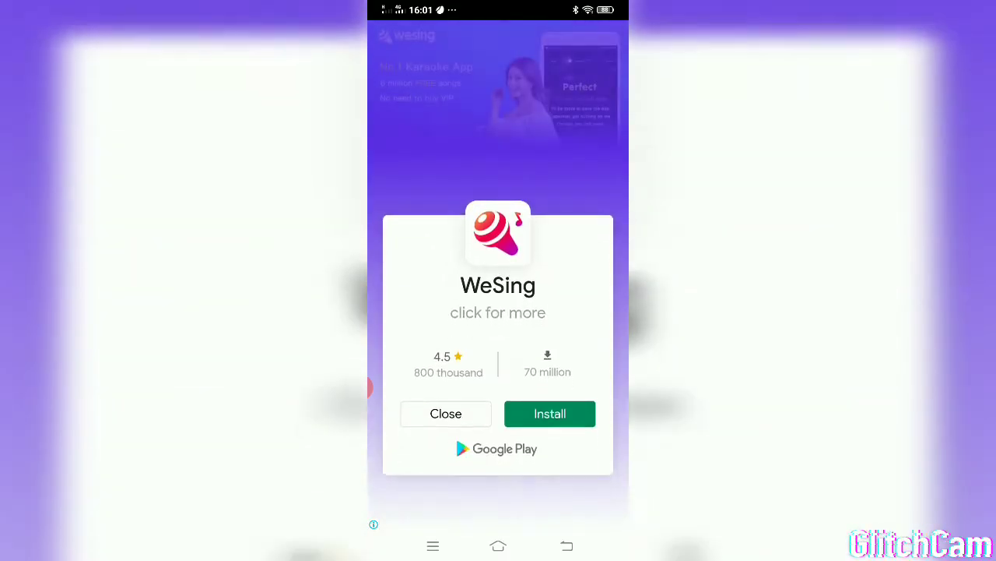
Dismiss the WeSing ad and browse Recent Added videos to pick 20201111_120022.mp4.
click(446, 413)
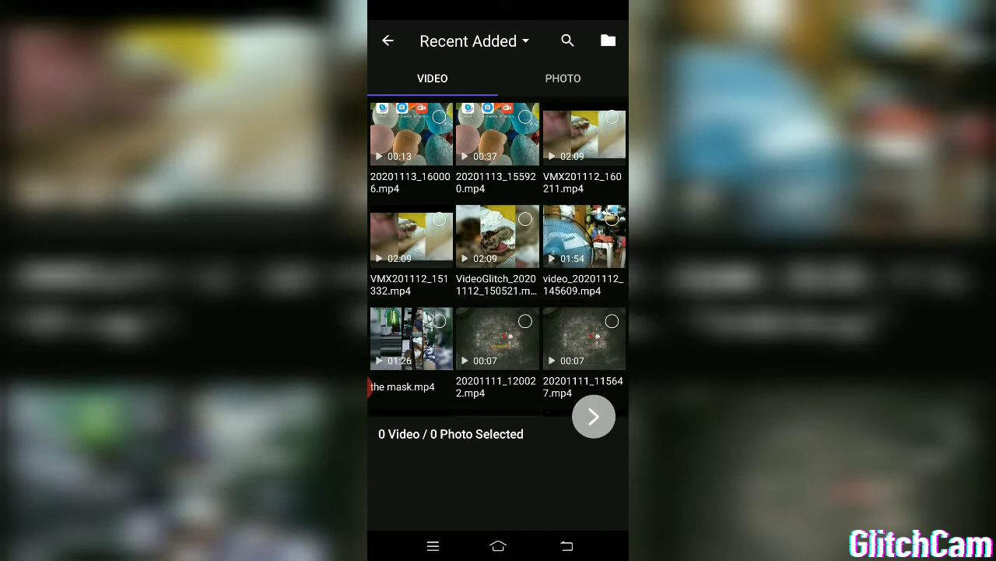
scroll(down, 3)
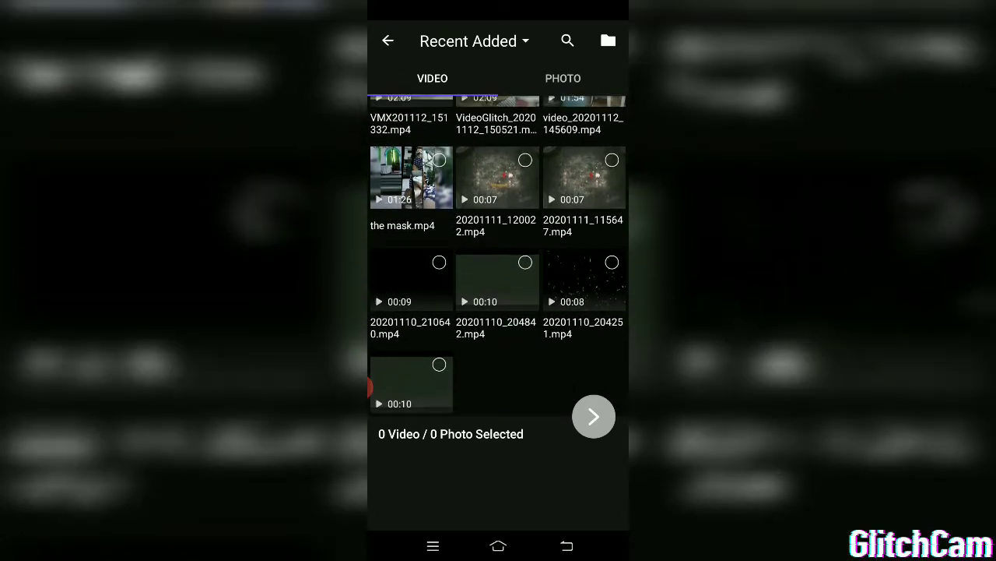
scroll(up, 3)
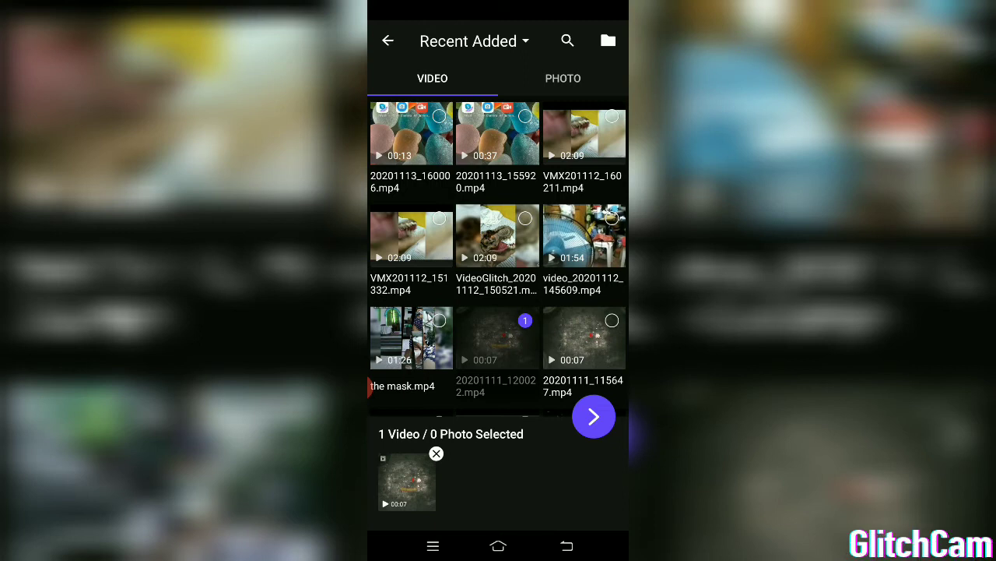
Add the 1:54 clip video_20201112_145609.mp4 as the second video.
click(411, 236)
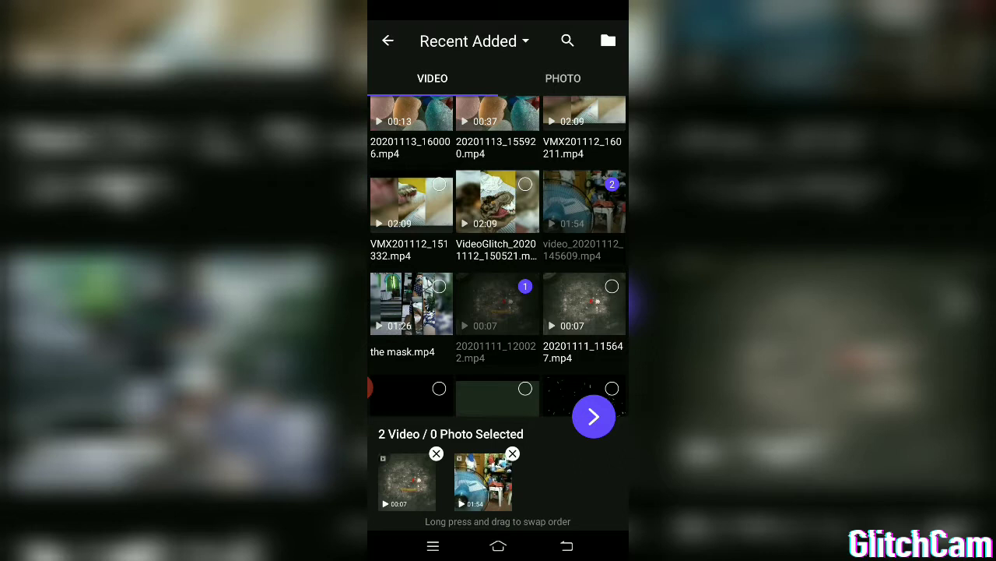
Add the 8-second starry 20201110_204251.mp4 as the outro and continue to the editor.
scroll(up, 3)
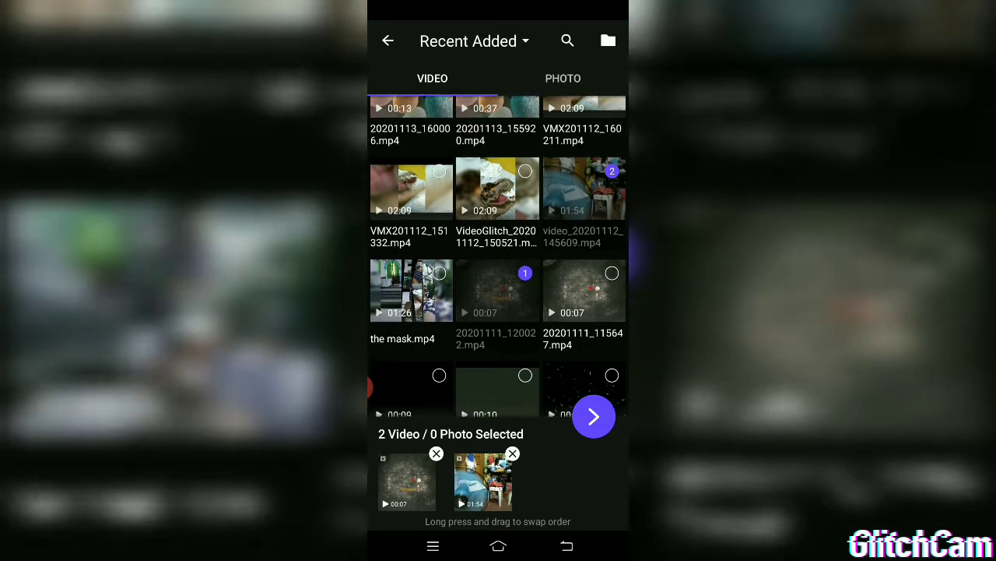
scroll(down, 3)
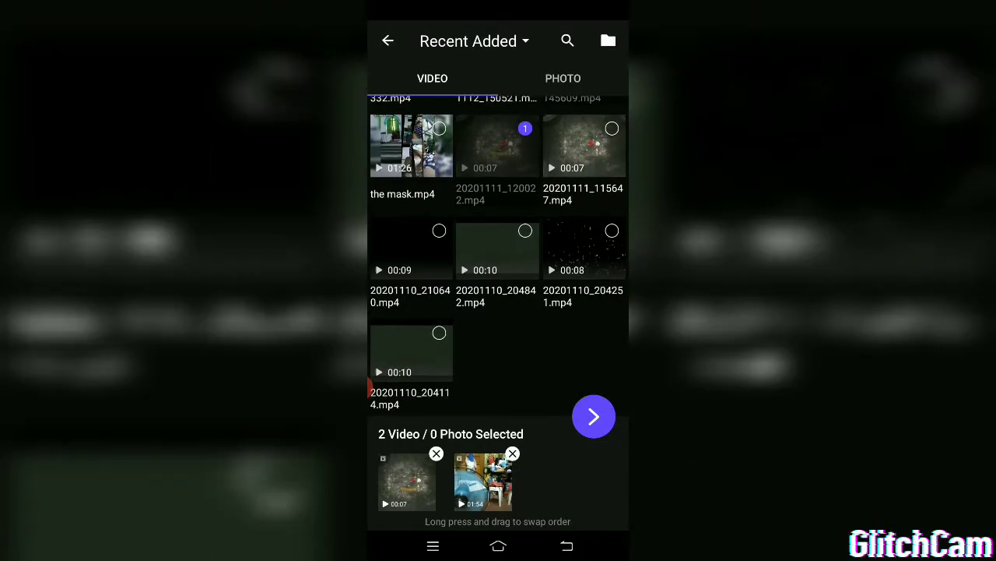
click(584, 250)
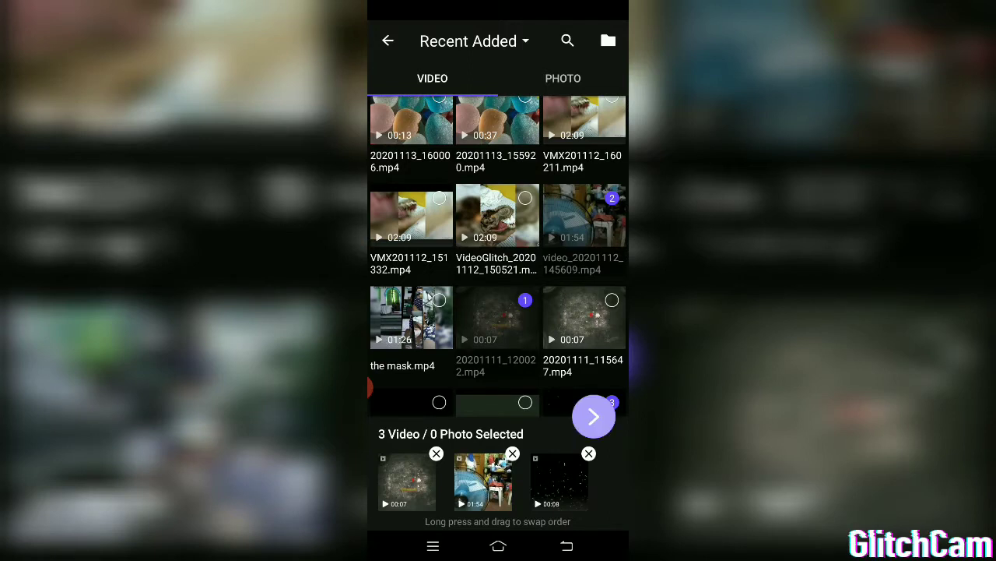
click(593, 416)
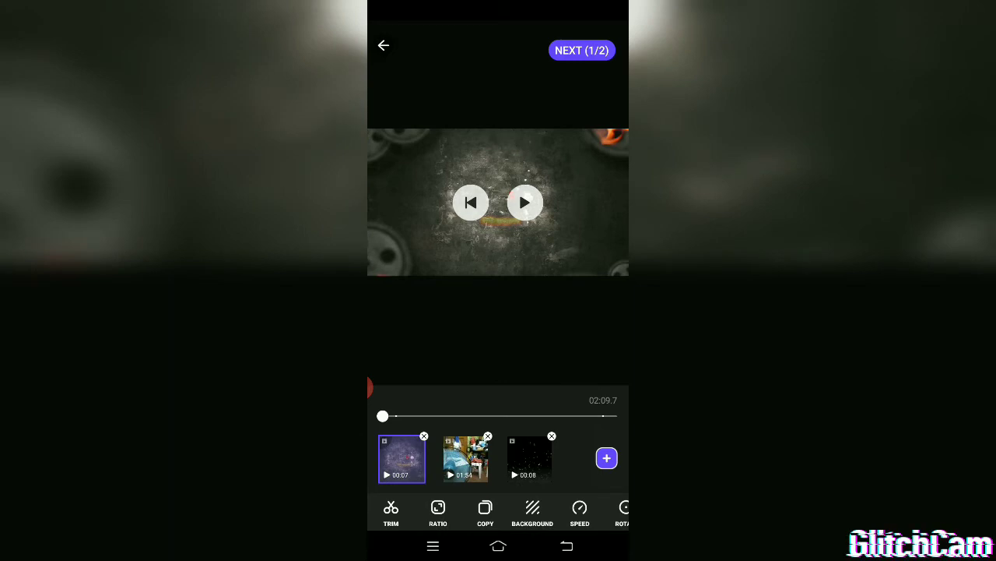
Play the preview through the 7-second intro and jump to the 1:54 main clip.
click(526, 202)
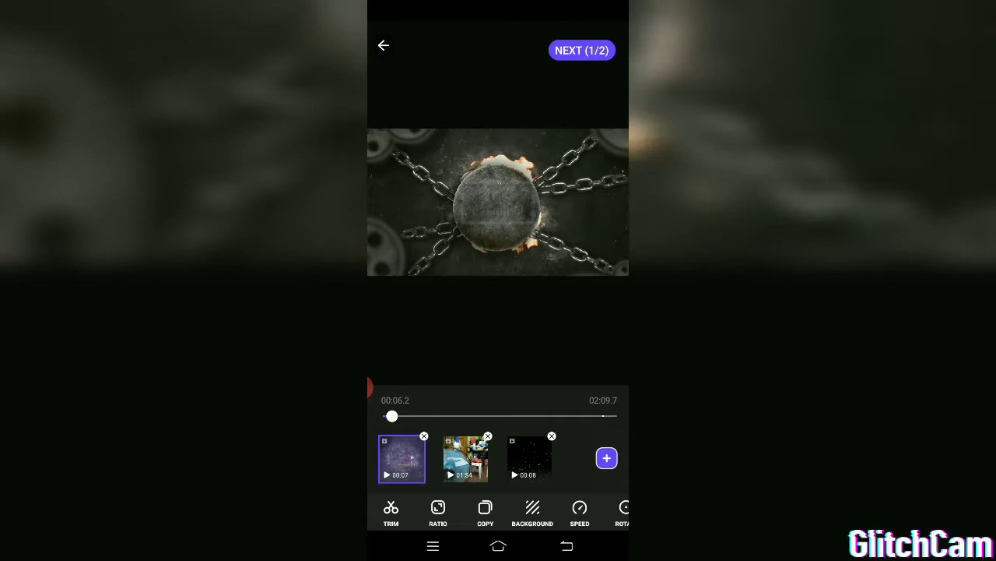
click(464, 458)
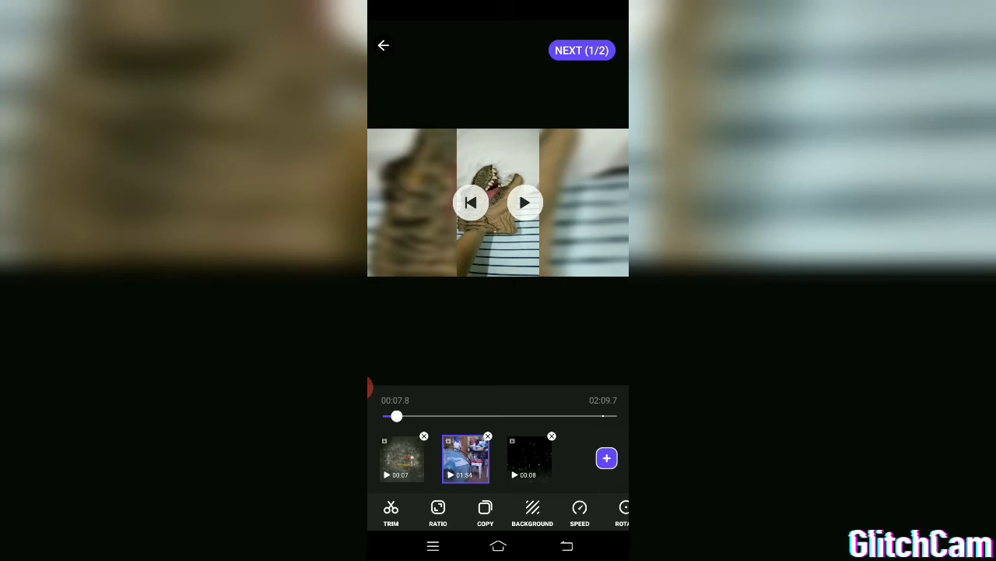
Scrub the preview to 02:00 of 2:09, return home, and delete the incoming message.
drag(395, 415, 588, 416)
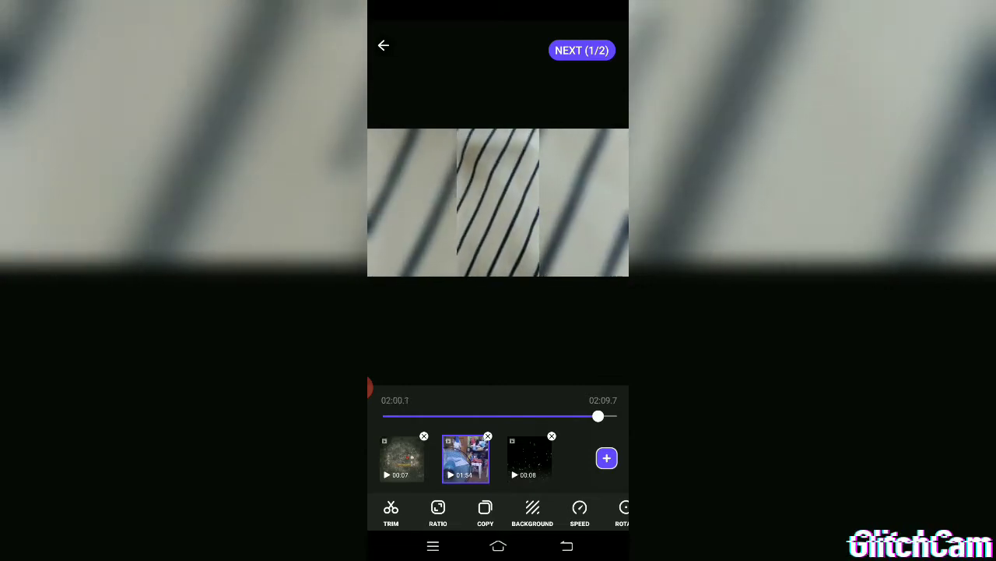
click(530, 458)
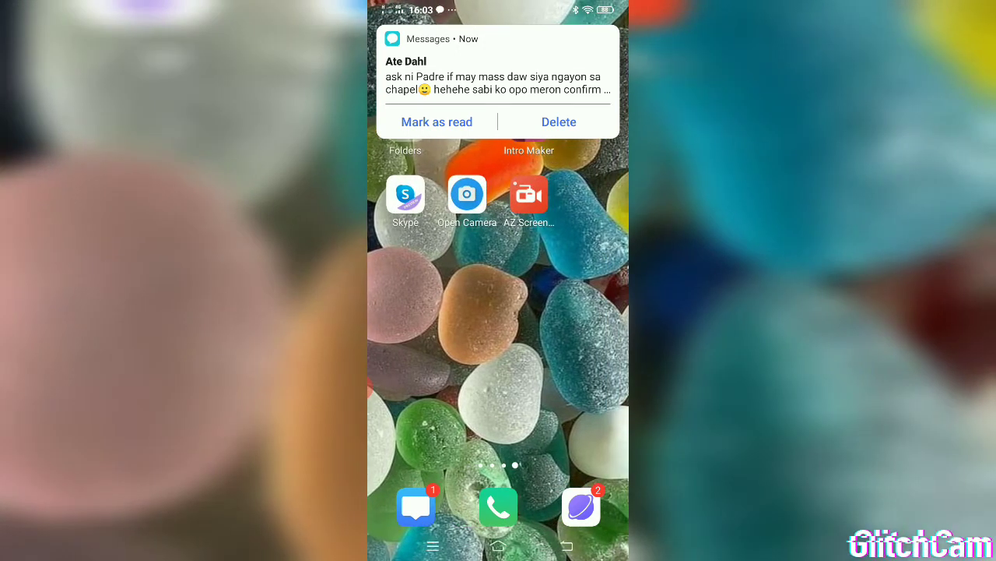
click(559, 122)
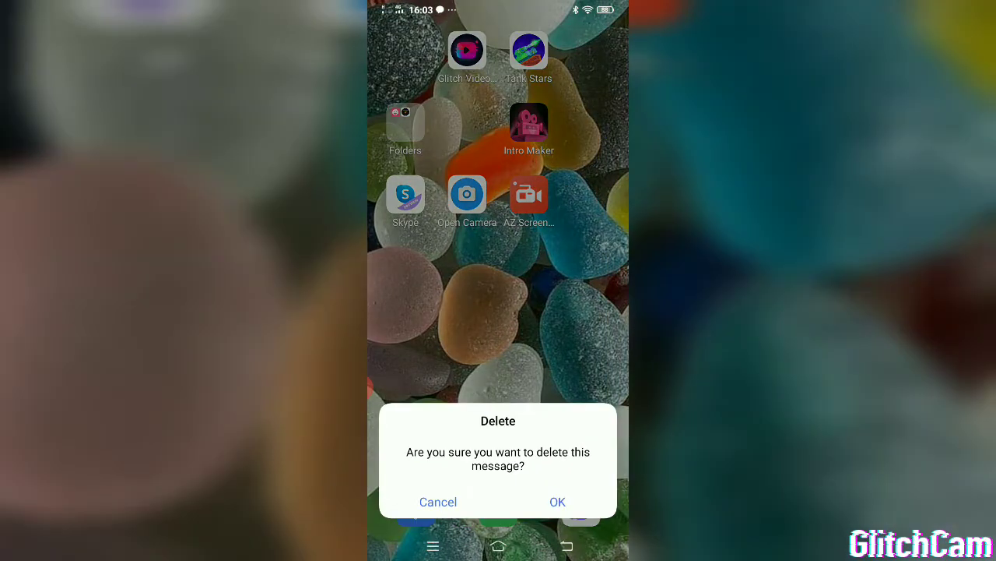
click(557, 502)
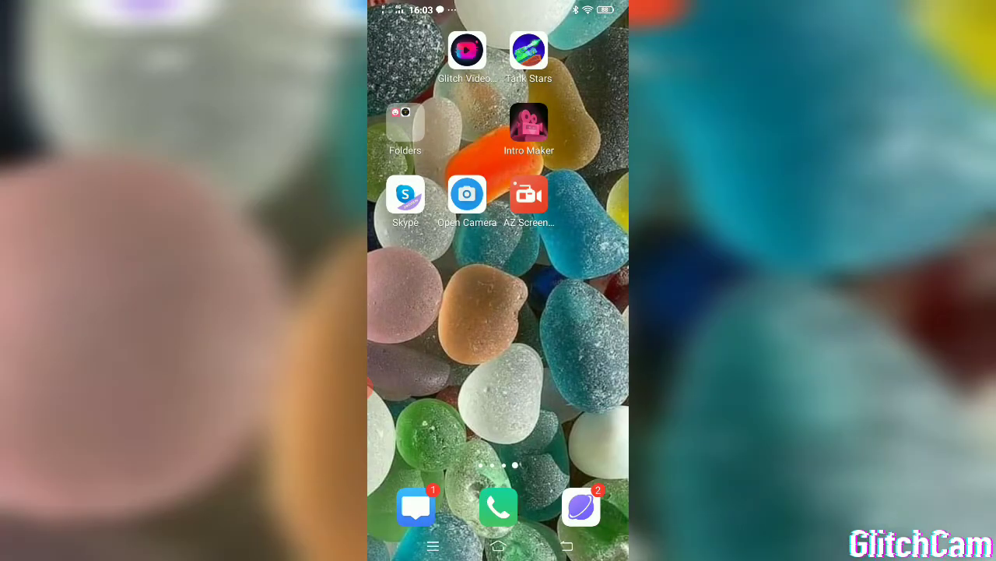